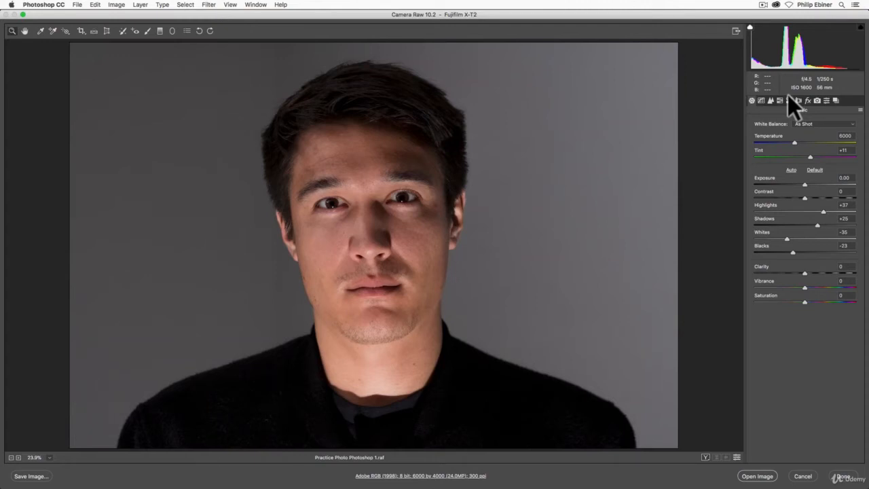
Switch to the Split Toning panel, after a brief look back at the Basic panel
click(799, 101)
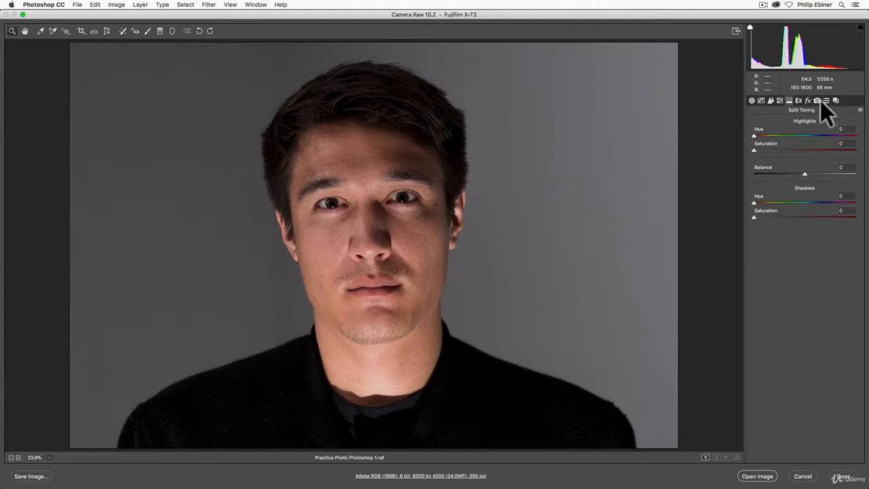
mouse_move(414, 468)
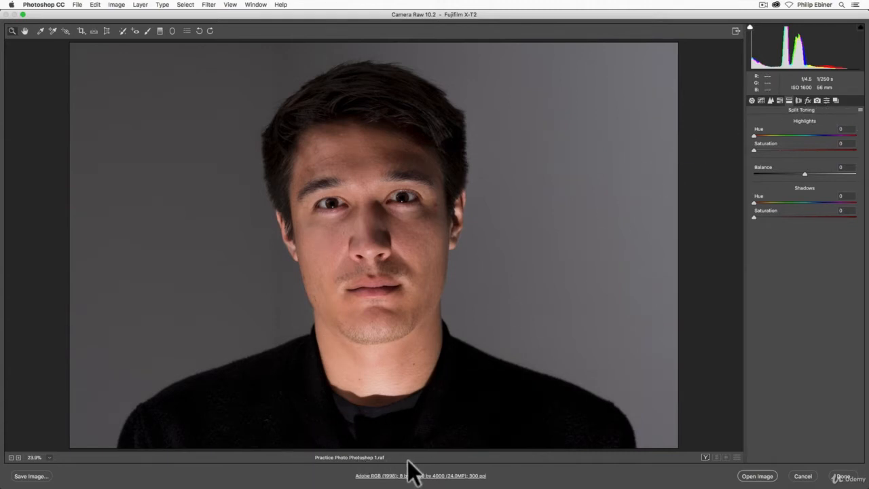
click(760, 100)
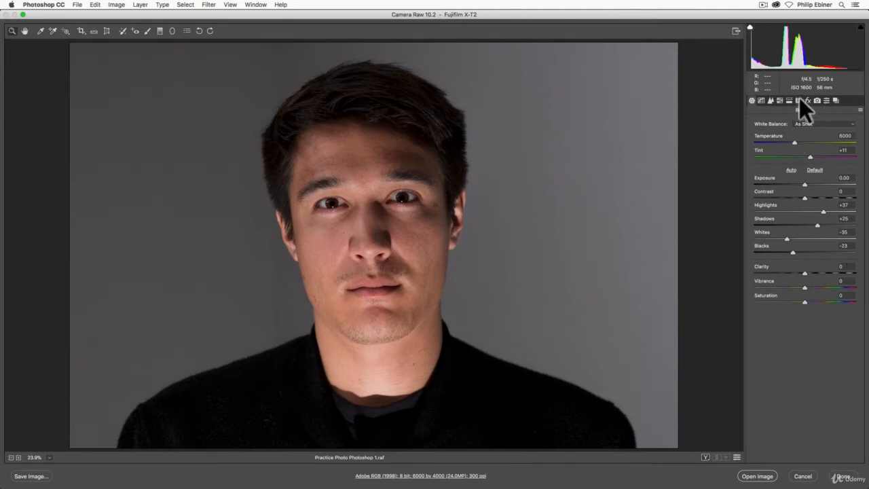
click(799, 101)
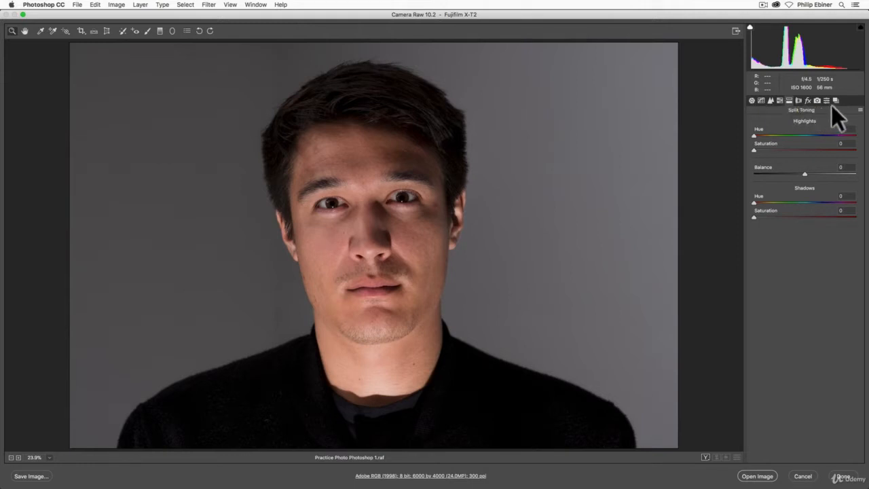
mouse_move(836, 117)
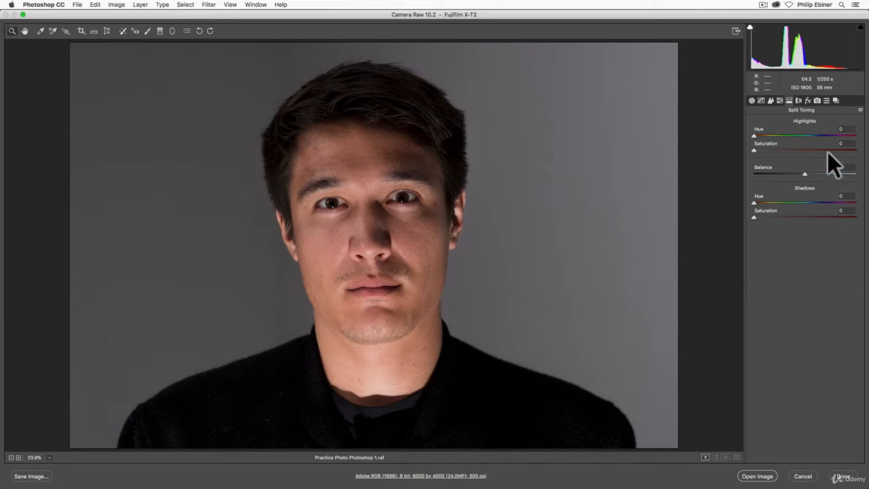
mouse_move(760, 147)
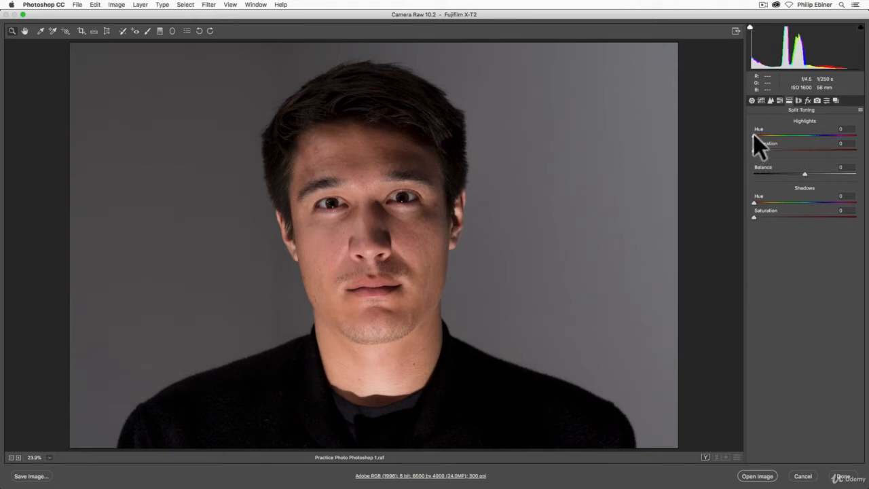
Give the highlights an initial hue and push Highlights Saturation up to maximum
drag(755, 135, 779, 136)
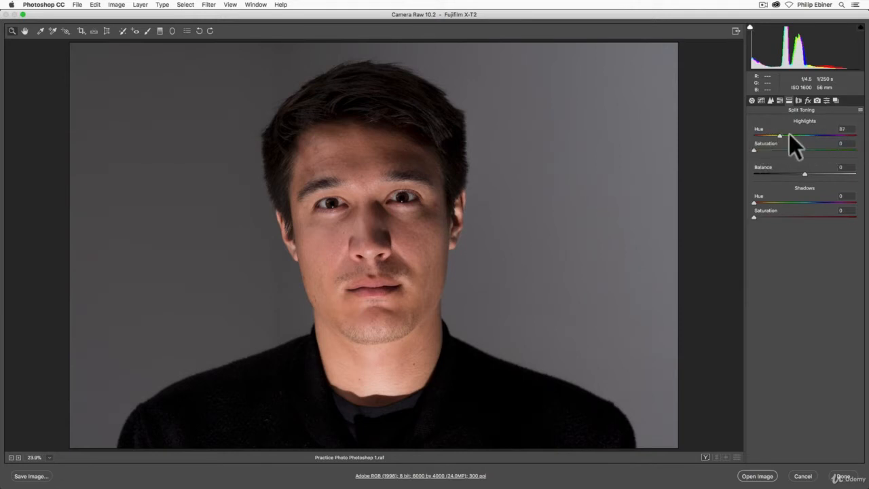
drag(780, 136, 793, 136)
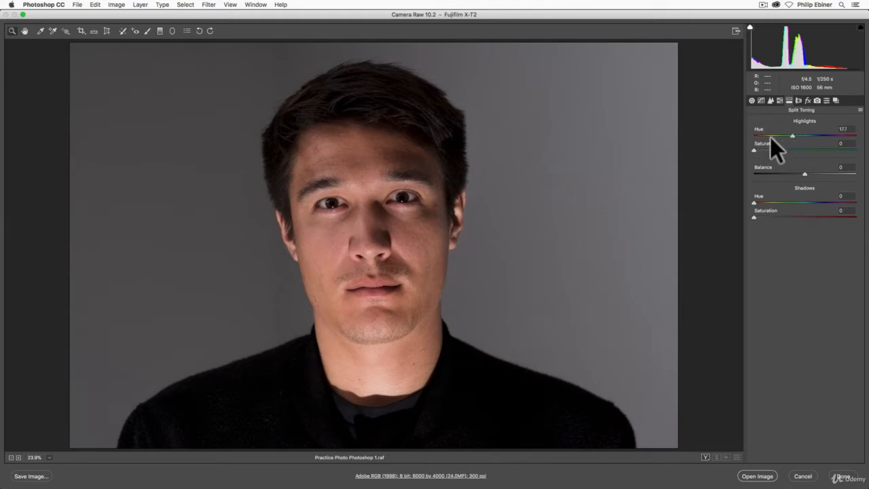
drag(793, 136, 811, 135)
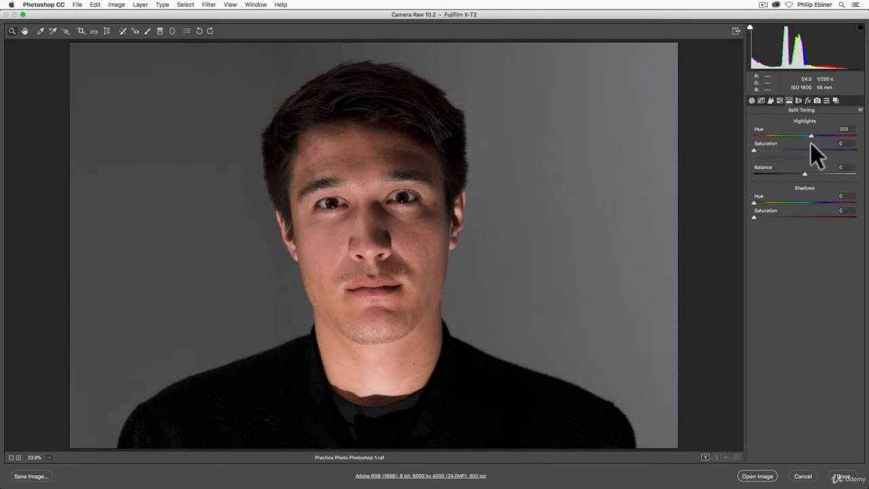
drag(812, 136, 808, 135)
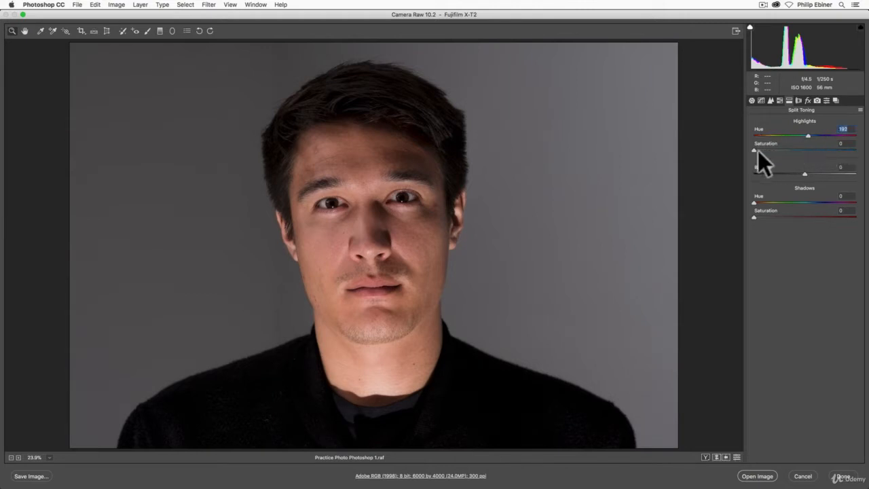
drag(755, 149, 788, 149)
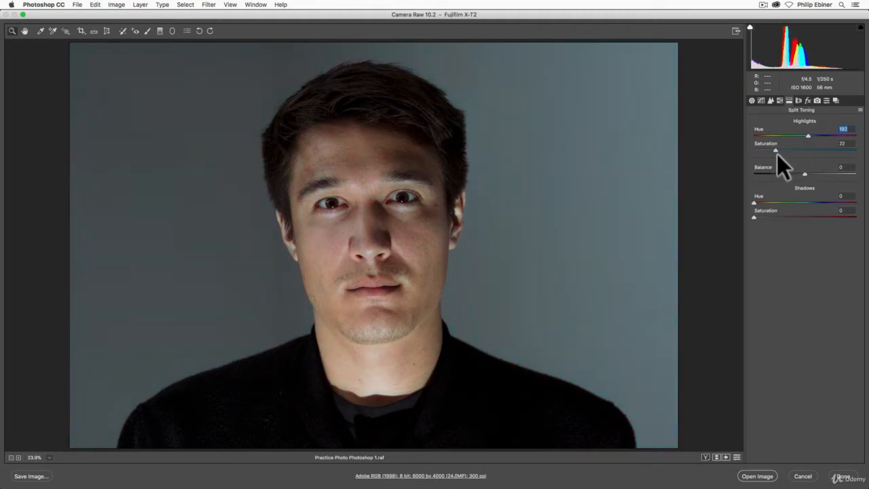
drag(777, 149, 844, 150)
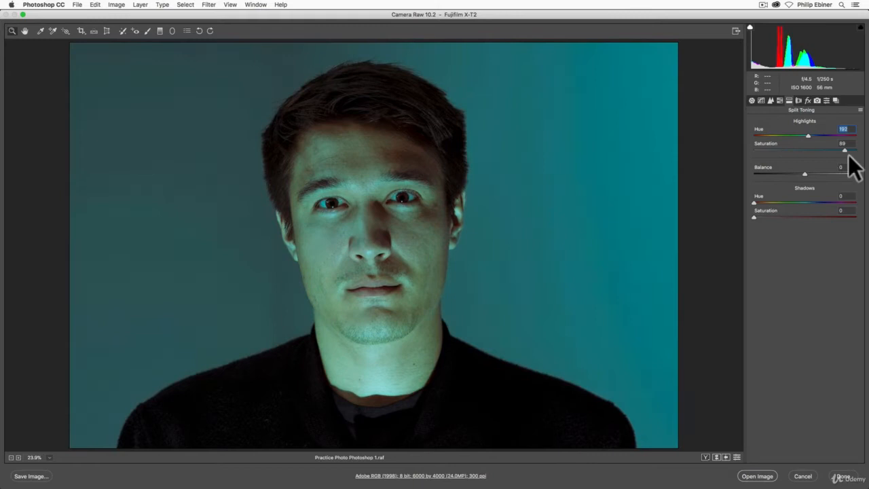
drag(844, 149, 854, 149)
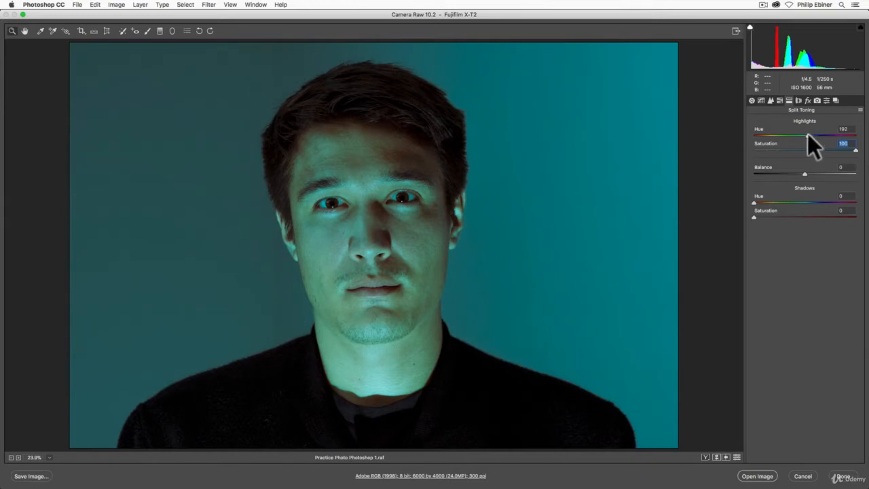
Settle the highlights on a strong pink-magenta hue with high saturation
drag(812, 134, 831, 134)
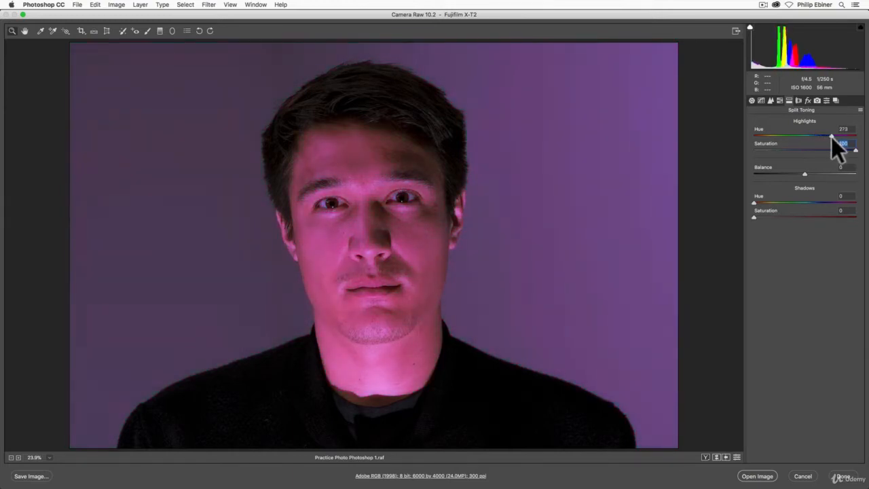
drag(831, 134, 845, 142)
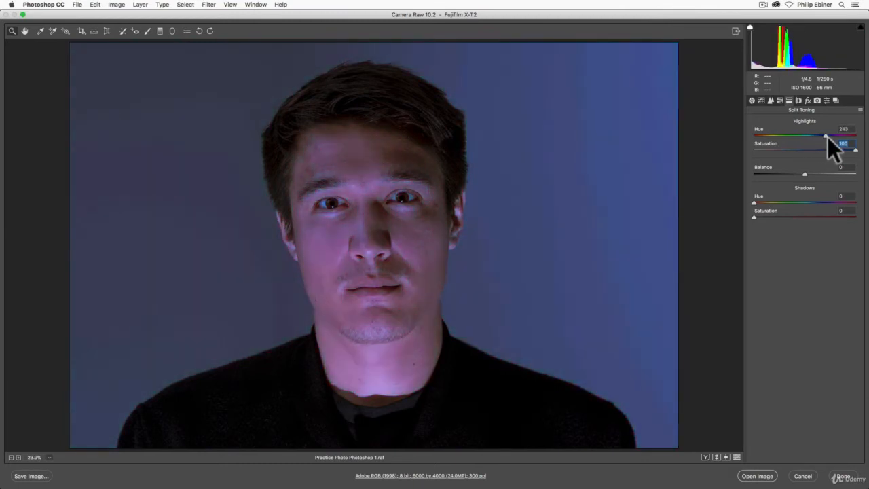
drag(826, 135, 842, 135)
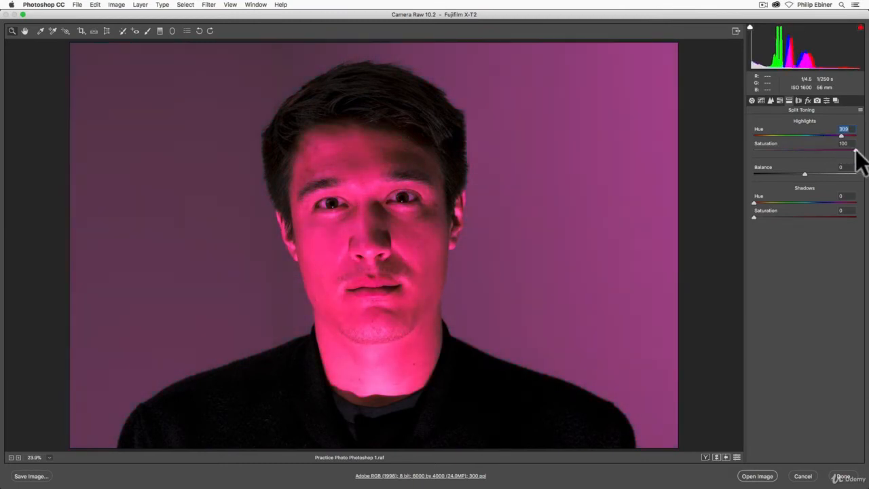
drag(842, 136, 755, 136)
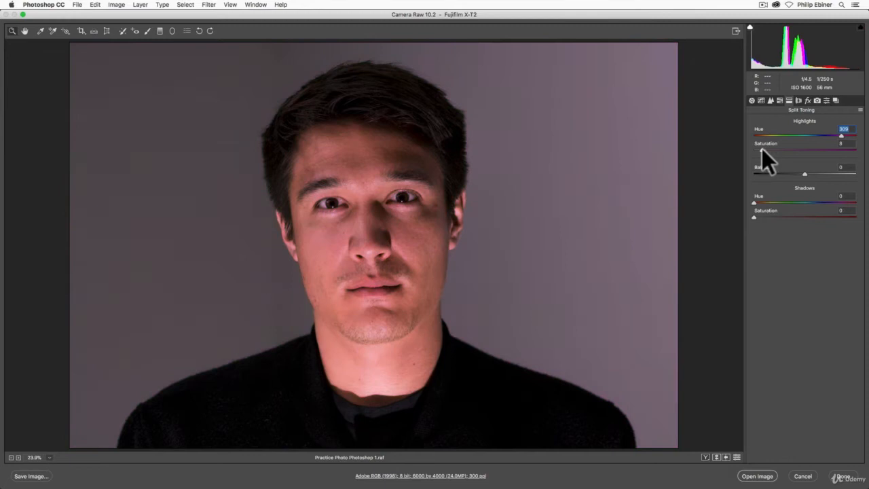
drag(758, 150, 831, 150)
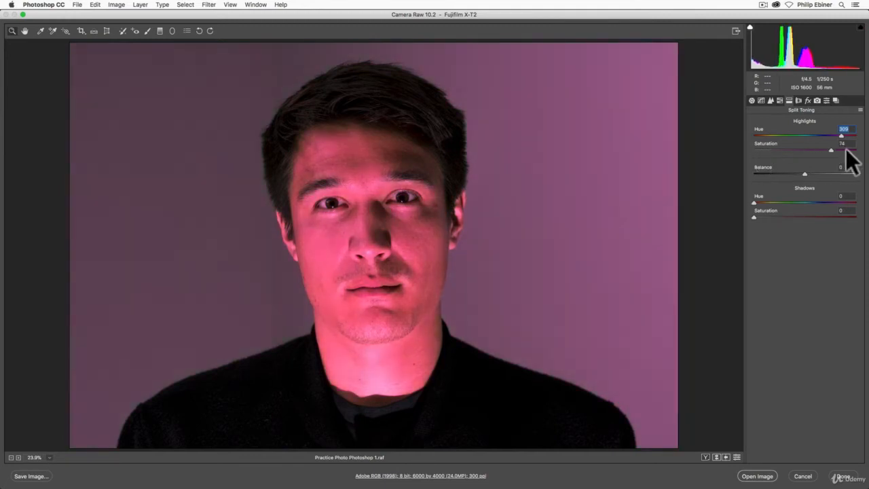
drag(812, 150, 838, 150)
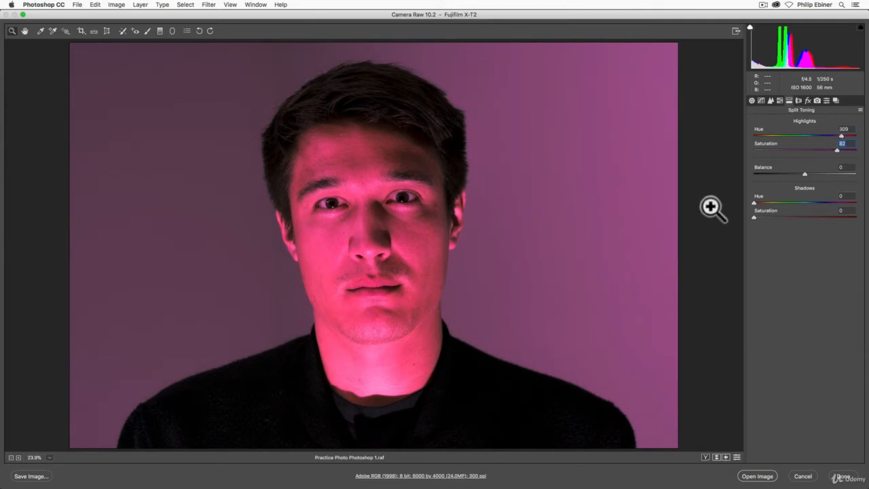
mouse_move(813, 193)
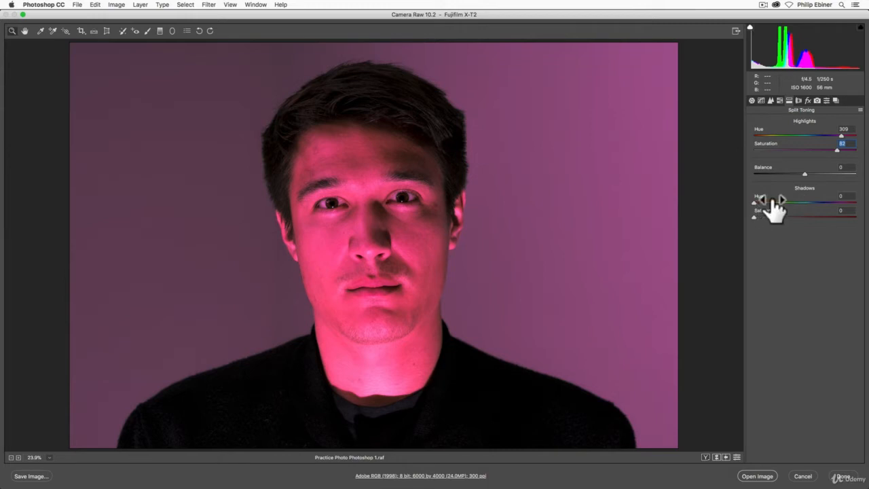
mouse_move(804, 206)
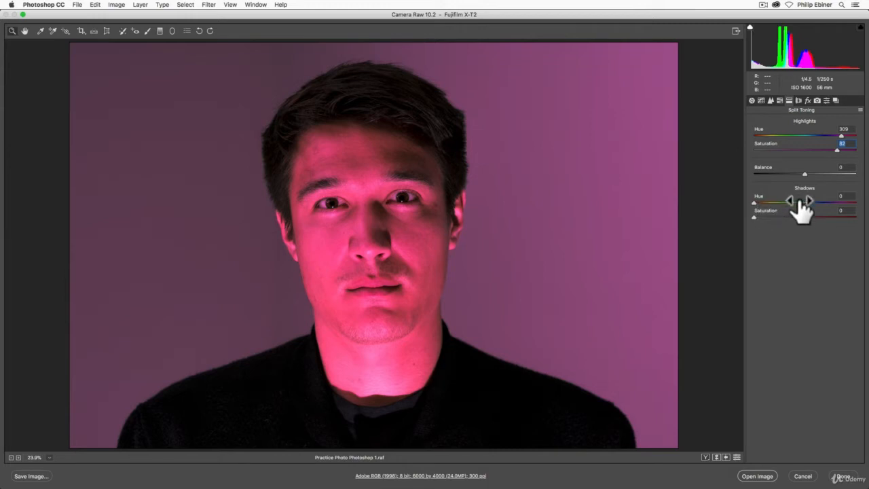
Tint the shadows a fully saturated blue and weight the Balance toward the shadows
drag(753, 218, 808, 218)
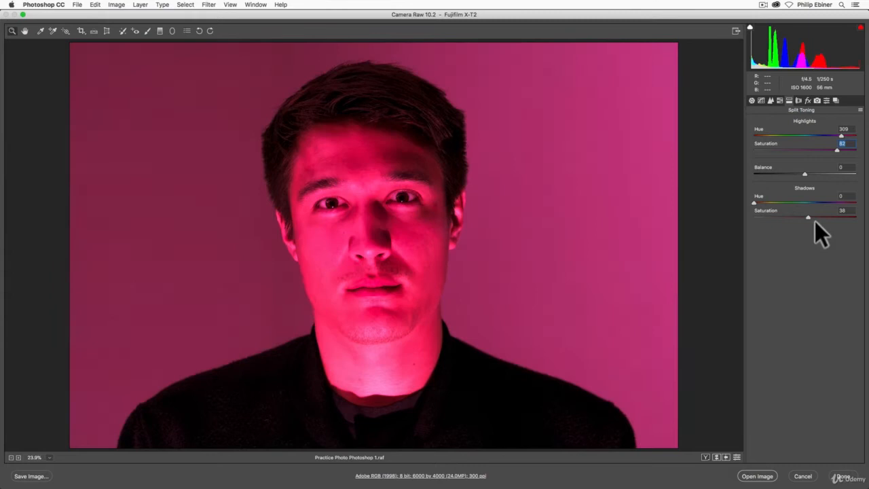
drag(808, 217, 857, 217)
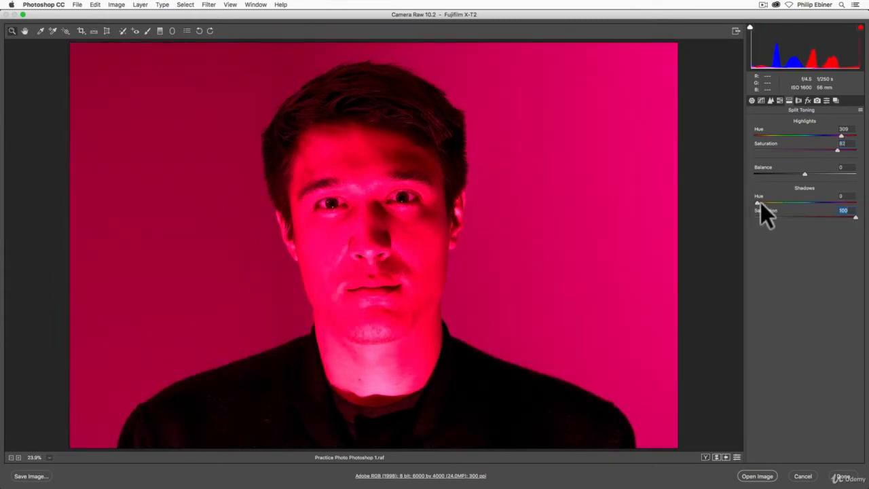
drag(758, 203, 804, 203)
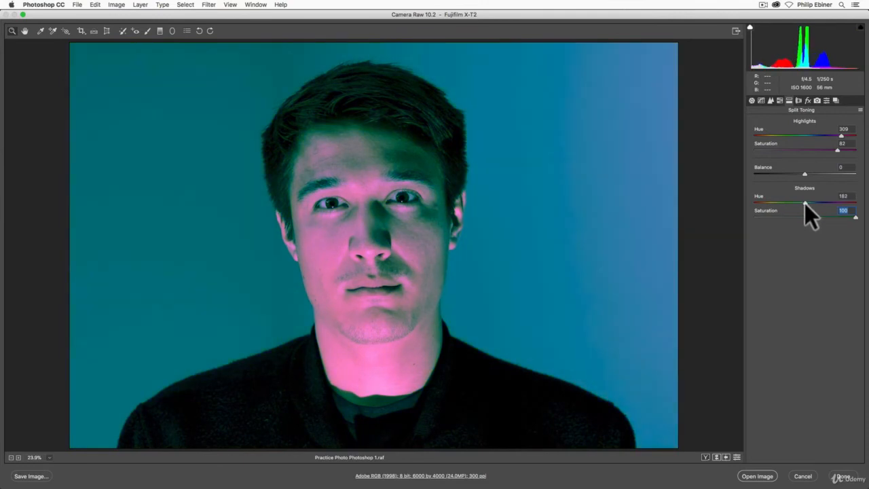
drag(804, 205, 816, 205)
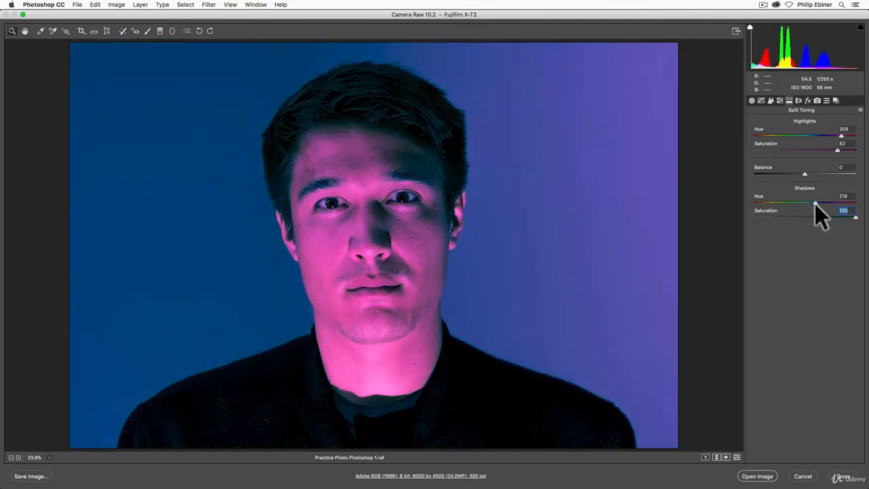
drag(815, 203, 817, 204)
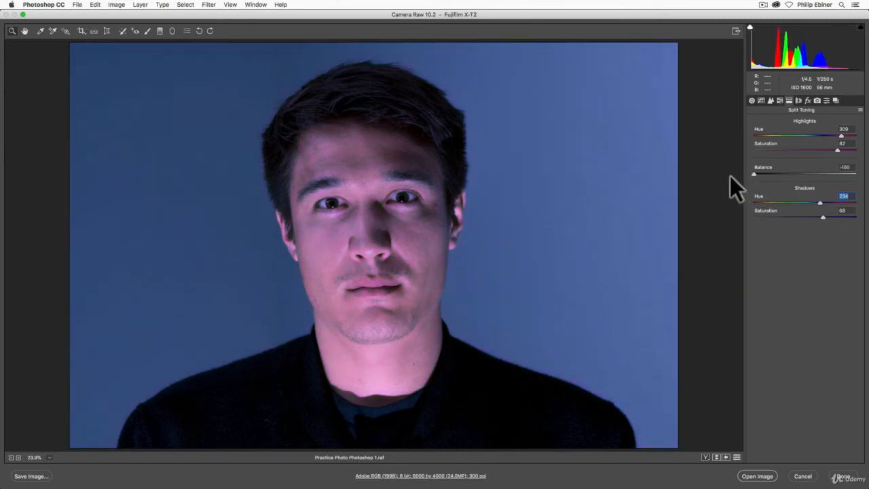
Return Balance to neutral and lower both Highlights and Shadows Saturation for a subtle tone
drag(754, 174, 855, 174)
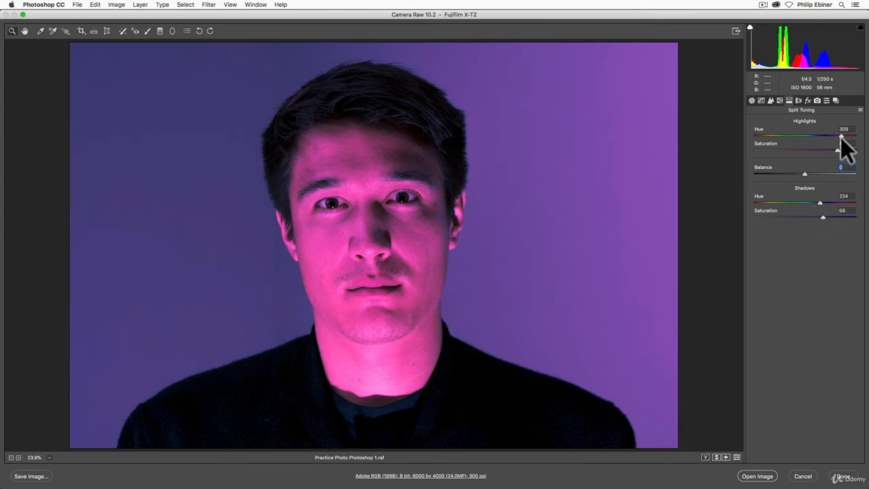
drag(823, 148, 838, 148)
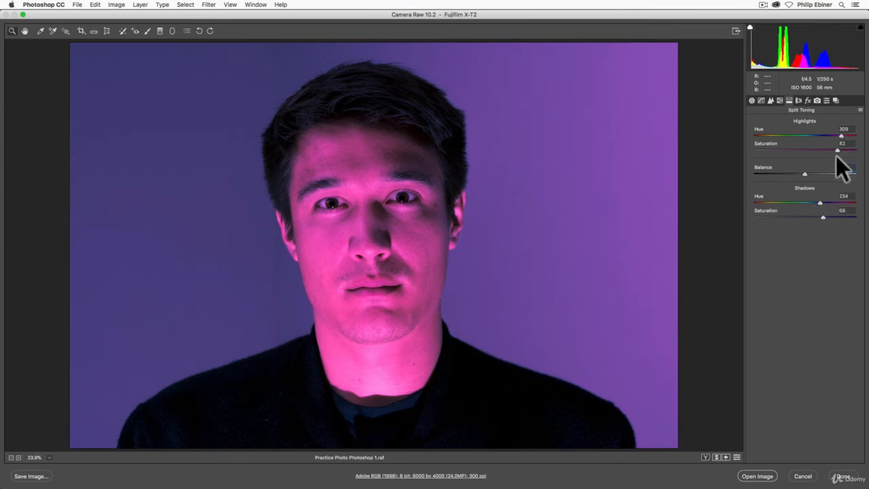
drag(838, 136, 802, 136)
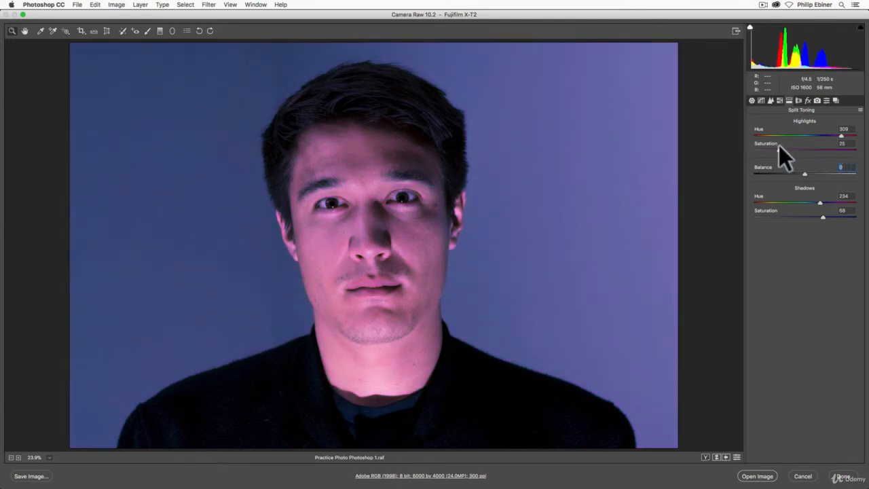
drag(823, 217, 794, 217)
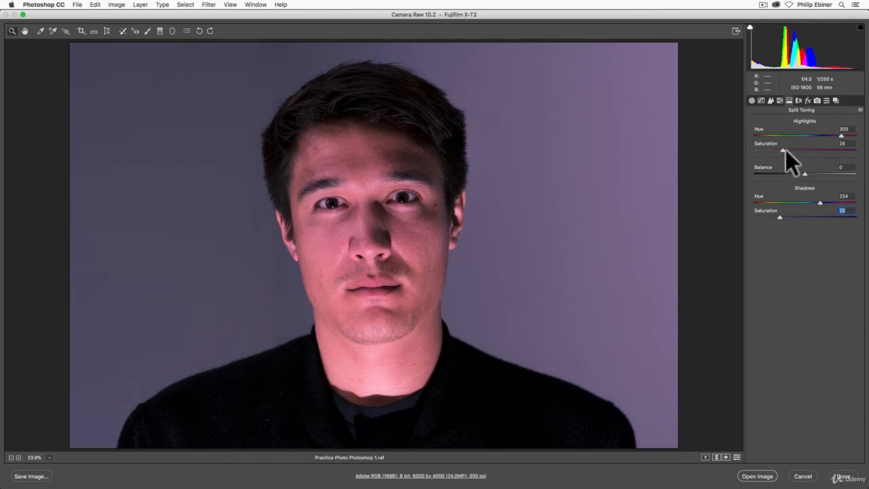
Tune the shadows to blue-purple and the highlights to a stronger warm red
drag(779, 217, 796, 217)
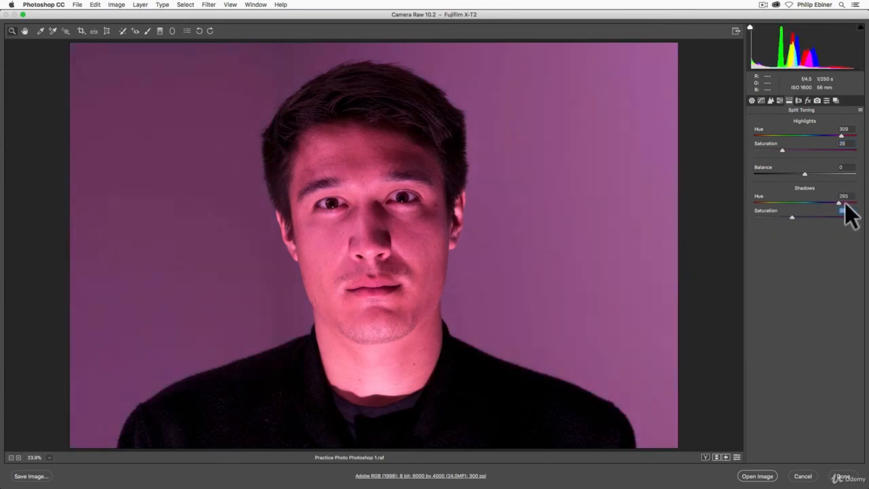
drag(840, 202, 812, 202)
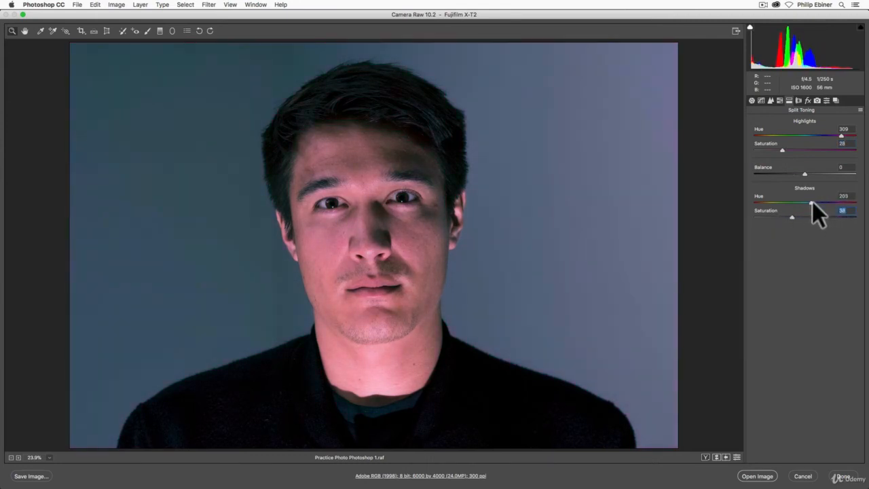
drag(812, 204, 818, 204)
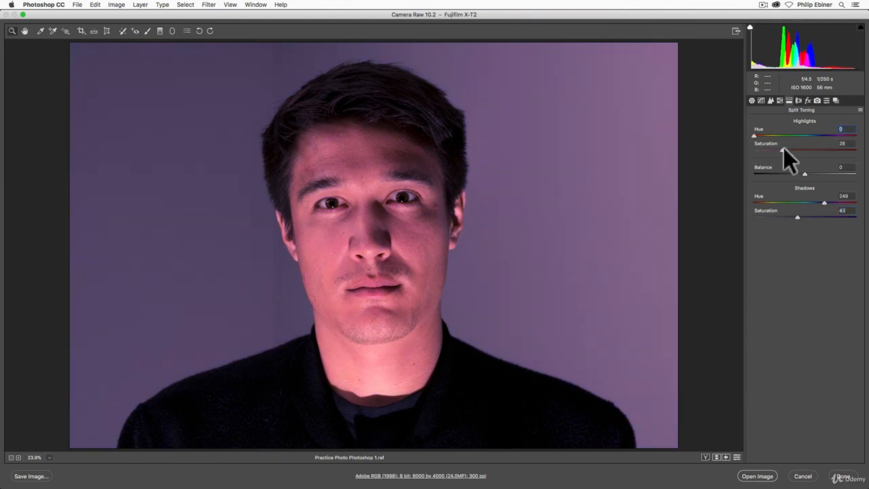
drag(782, 149, 804, 149)
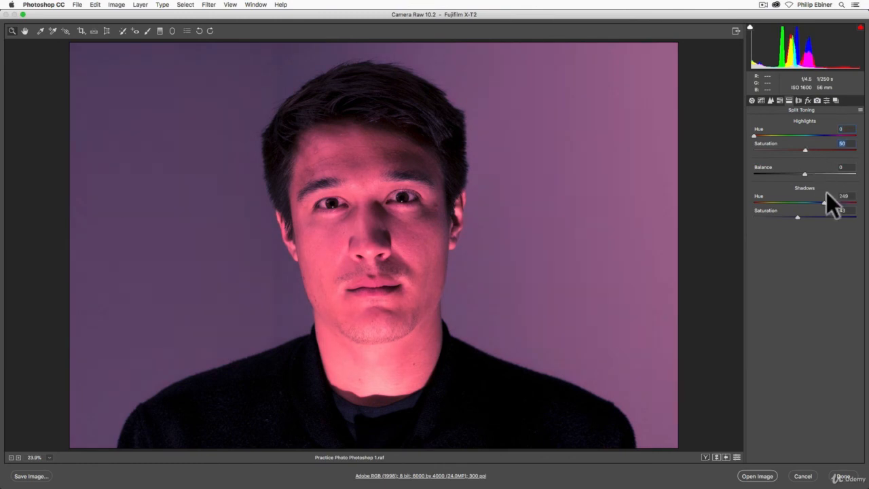
drag(831, 202, 822, 202)
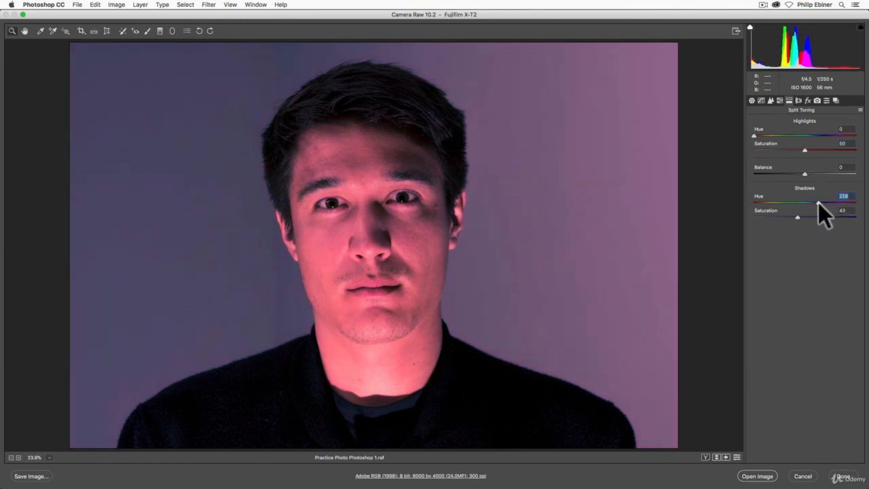